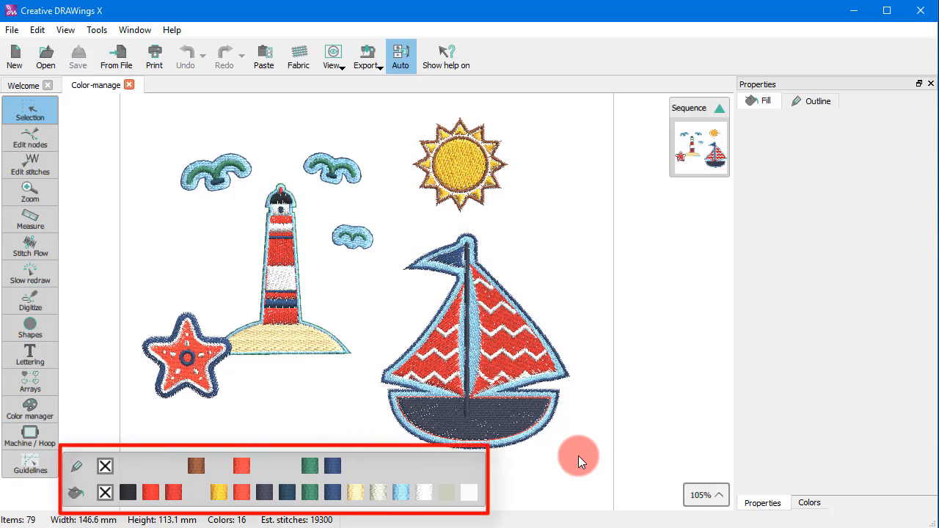
- Recolor the lighthouse's sandy beige base red, leaving the design with 15 colours
left_click(264, 466)
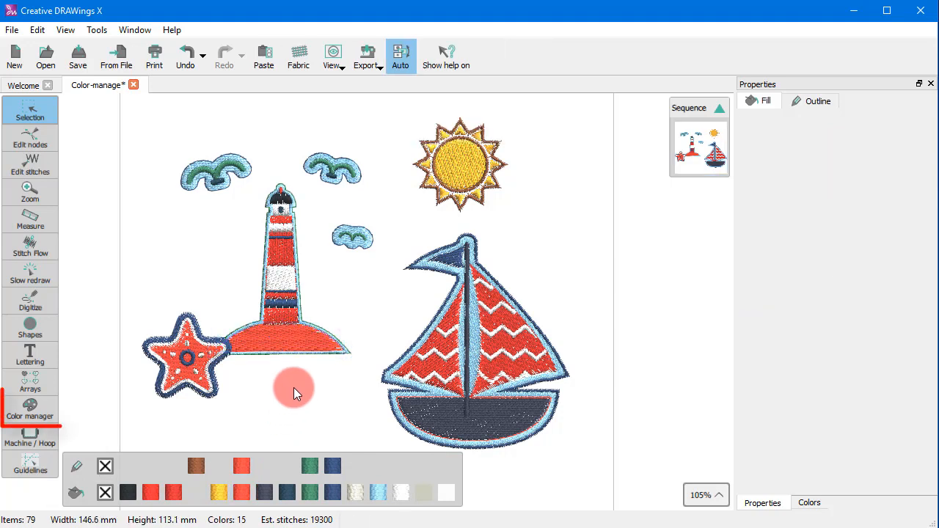
left_click(30, 409)
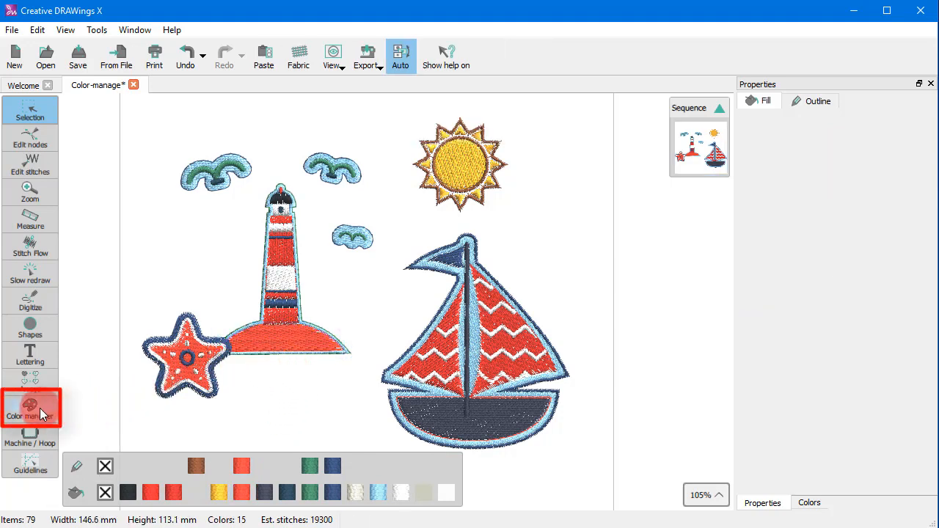
- Remap the design to the BROTHER thread palette in the Color manager, giving 14 colours
left_click(30, 407)
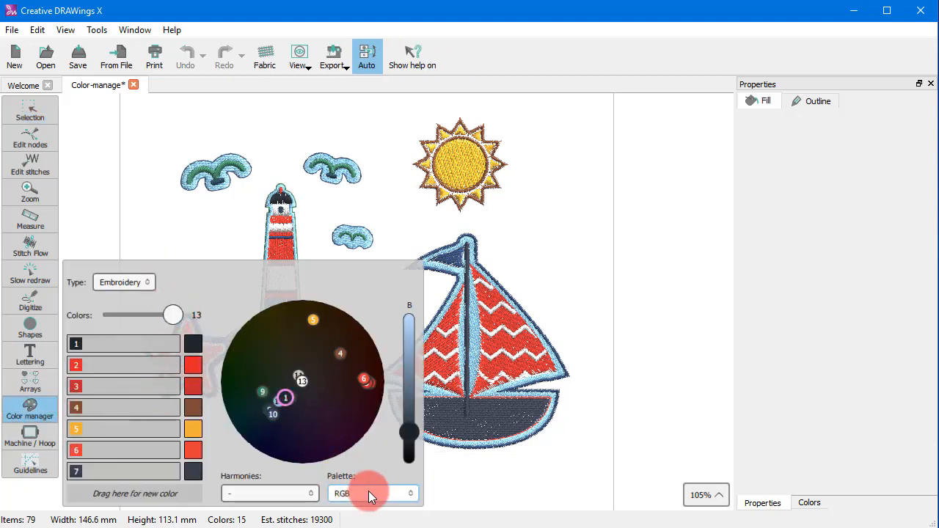
left_click(374, 493)
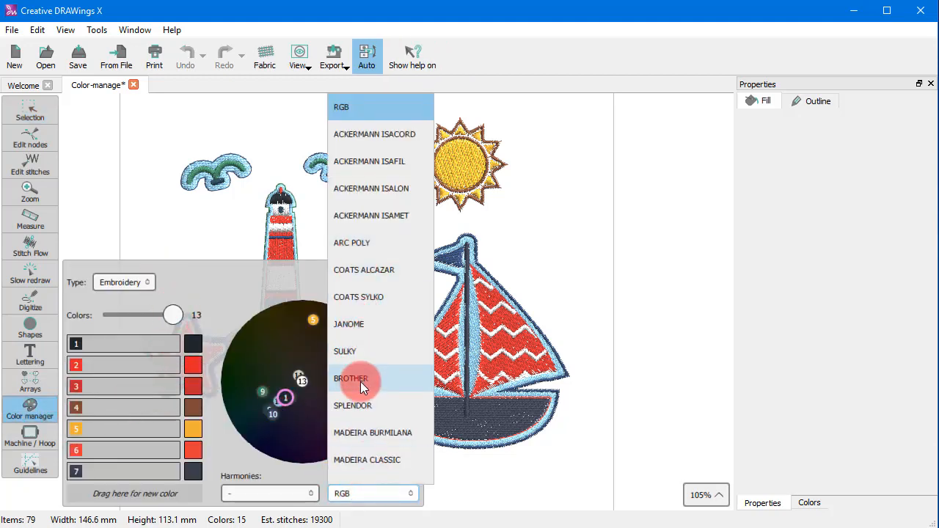
left_click(359, 377)
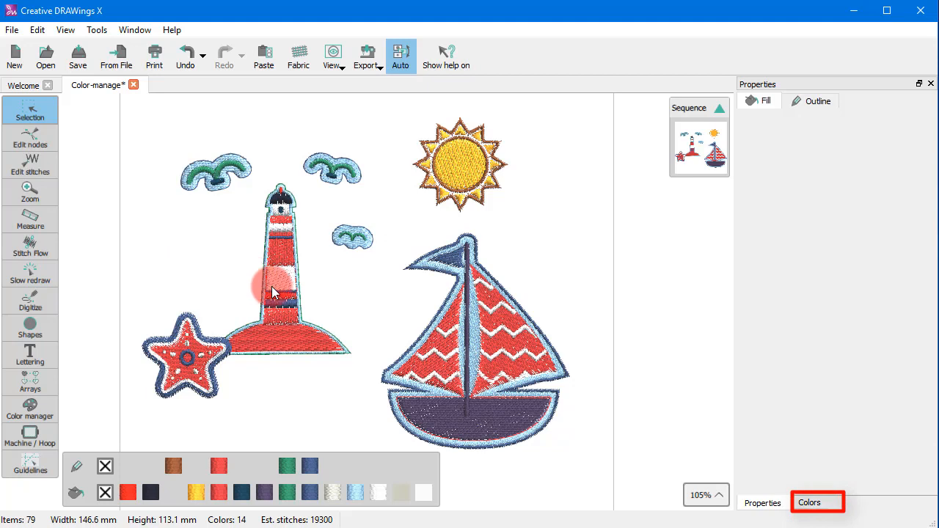
- Show the Colors panel and switch its thread chart from Madeira Frosted Matt to COATS SYLKO
left_click(810, 503)
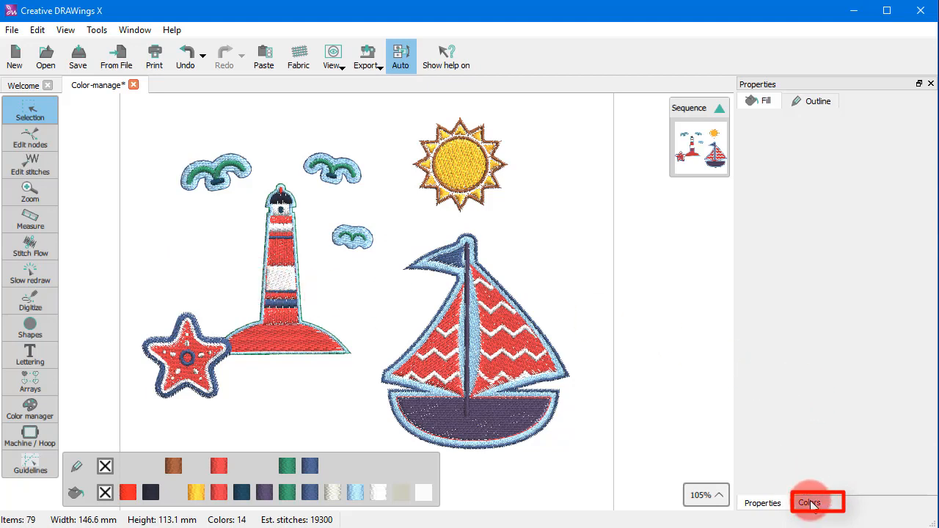
left_click(808, 503)
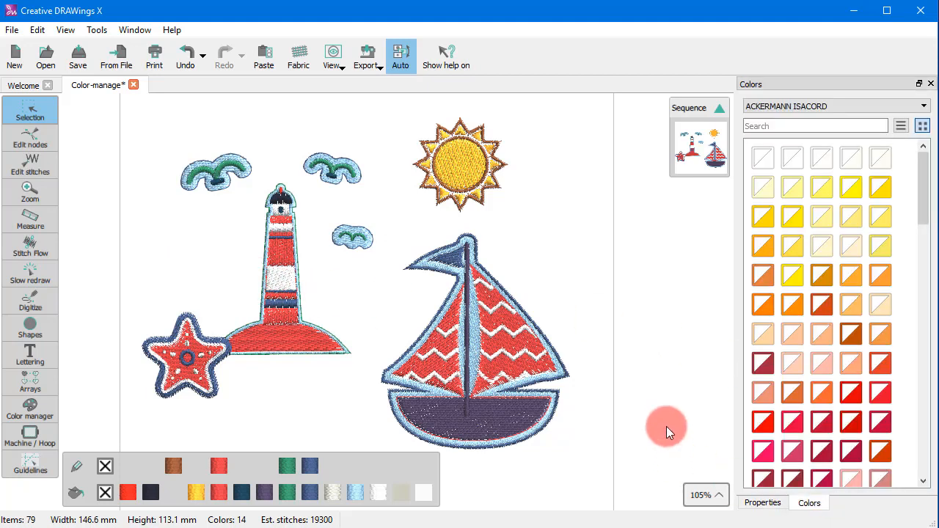
left_click(921, 105)
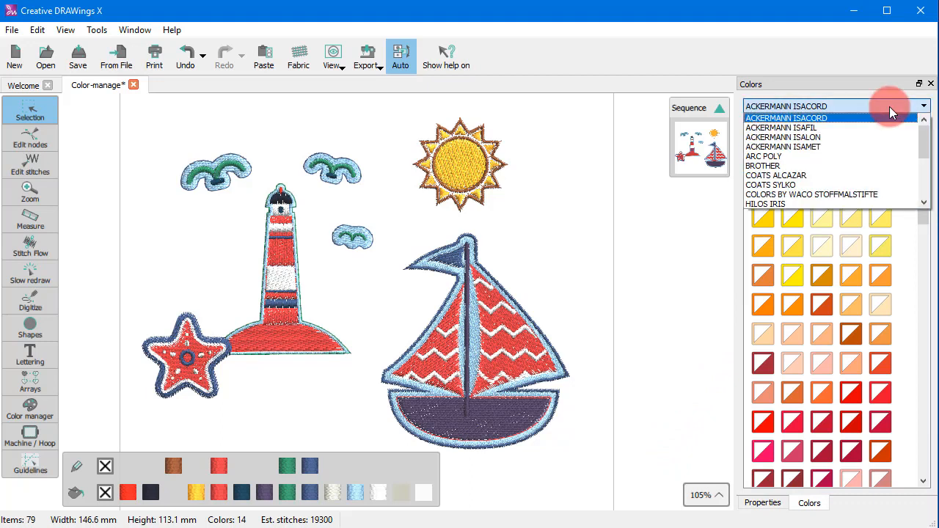
scroll("down", 3)
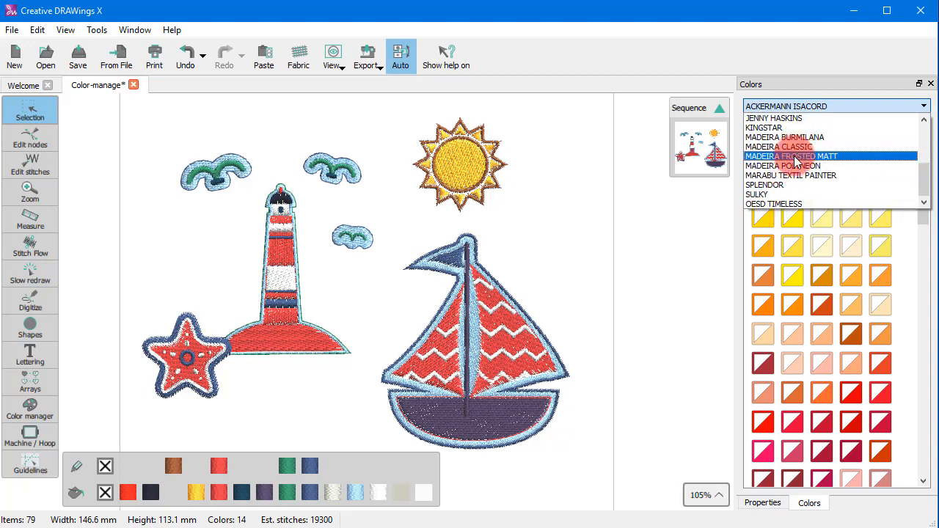
left_click(792, 155)
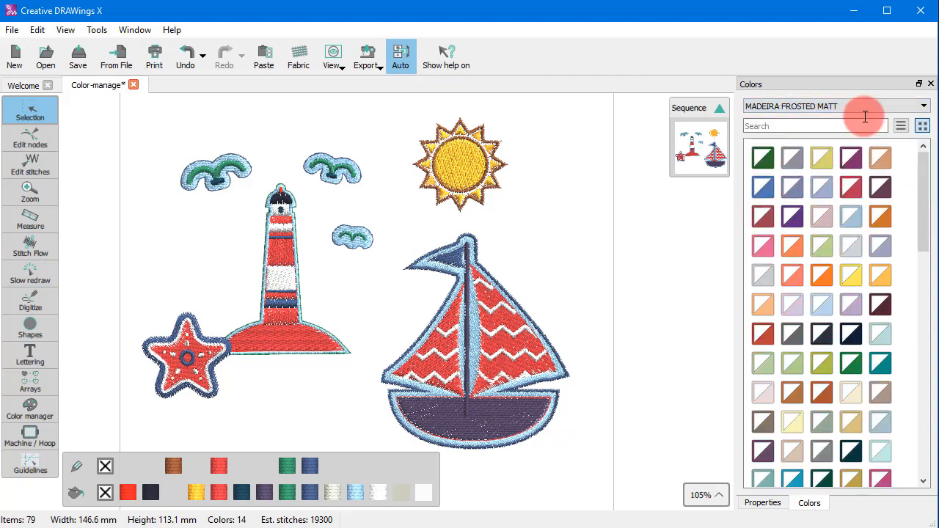
left_click(922, 106)
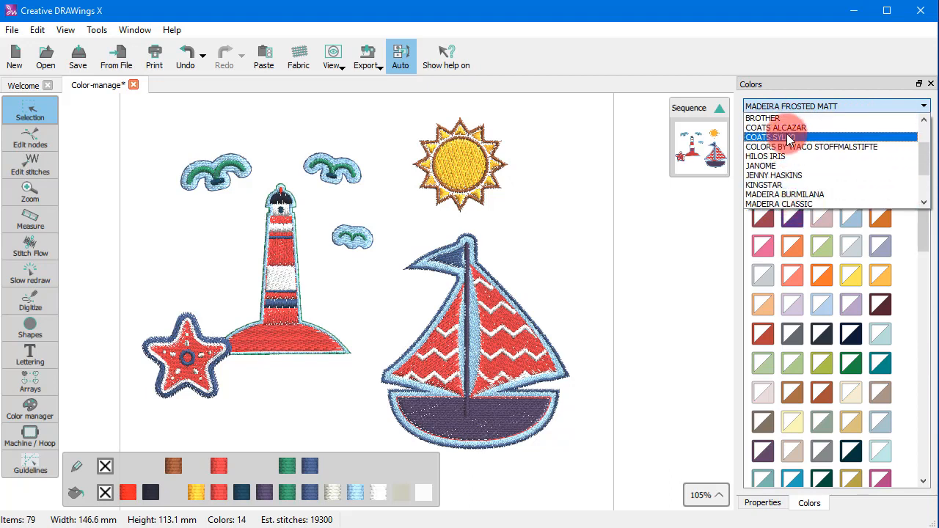
left_click(766, 137)
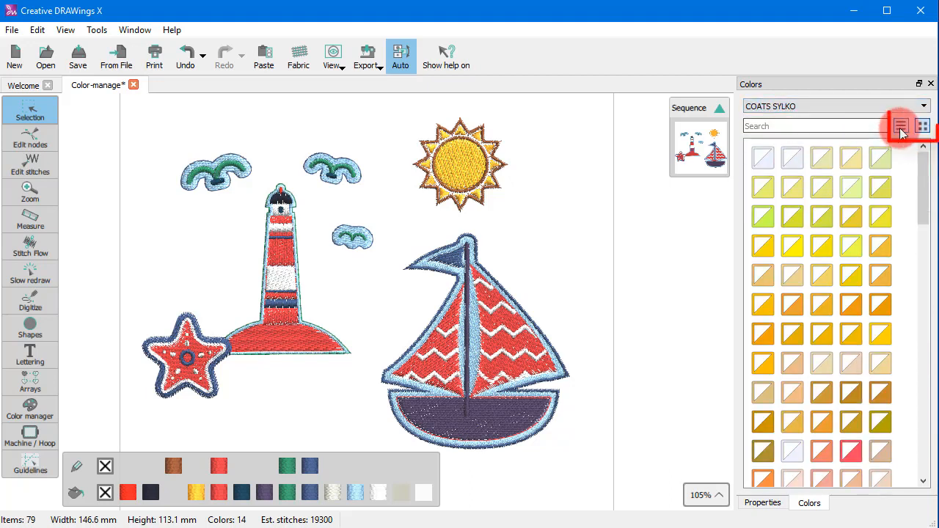
- In list view, select the lighthouse base and give its outline an orange Coats Sylko thread
left_click(900, 126)
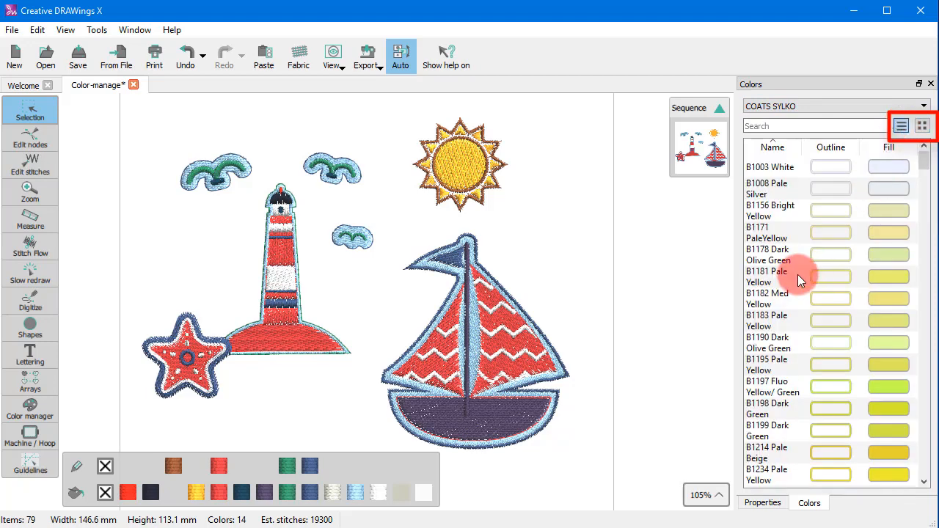
scroll("down", 3)
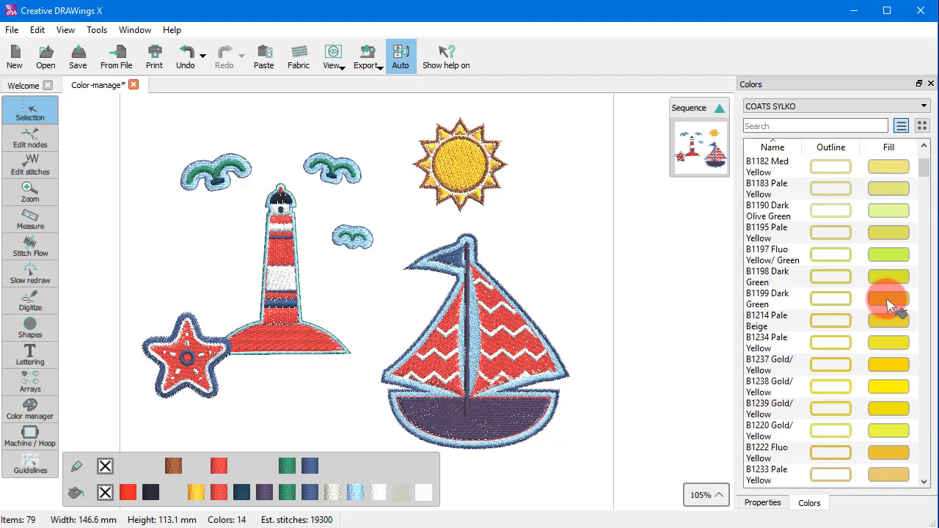
mouse_move(831, 300)
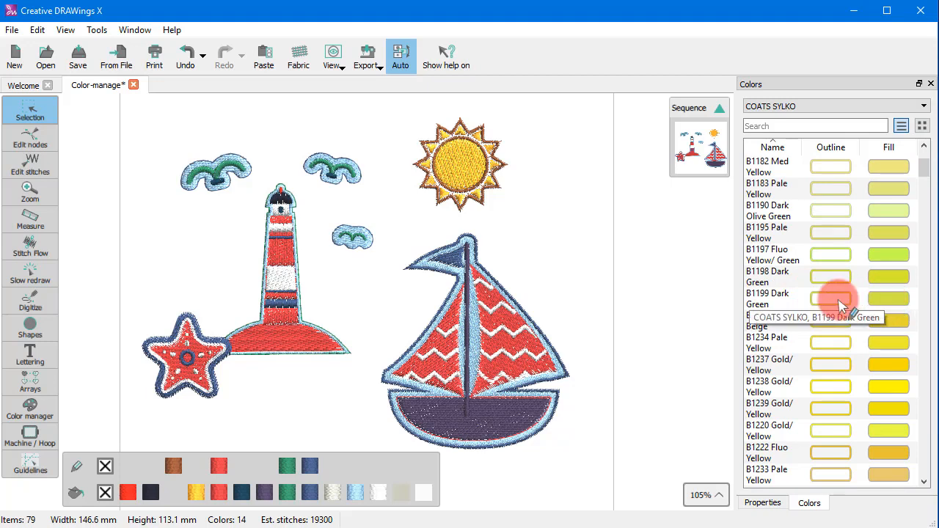
mouse_move(890, 299)
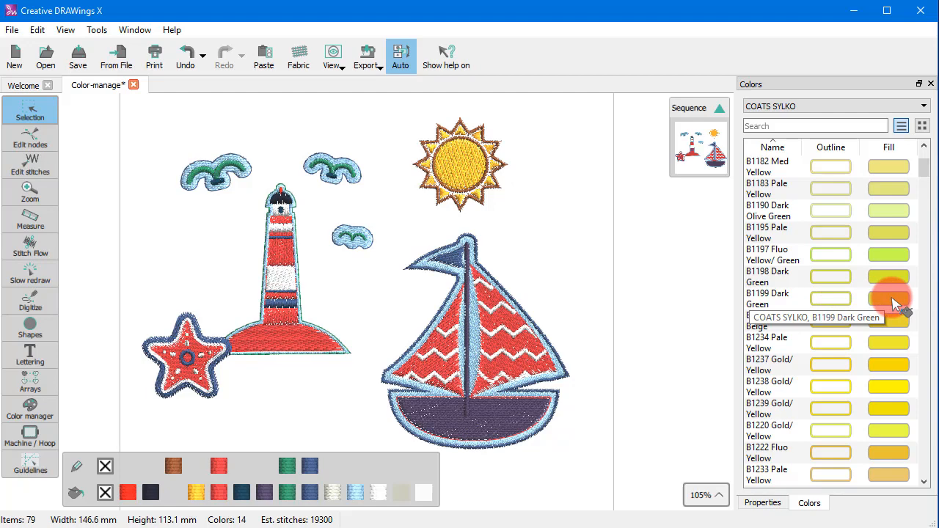
left_click(279, 338)
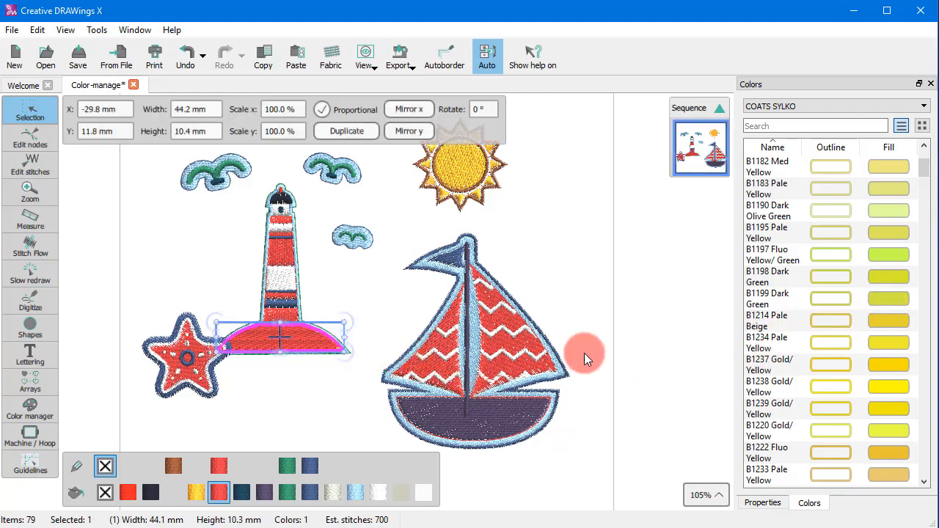
scroll("down", 3)
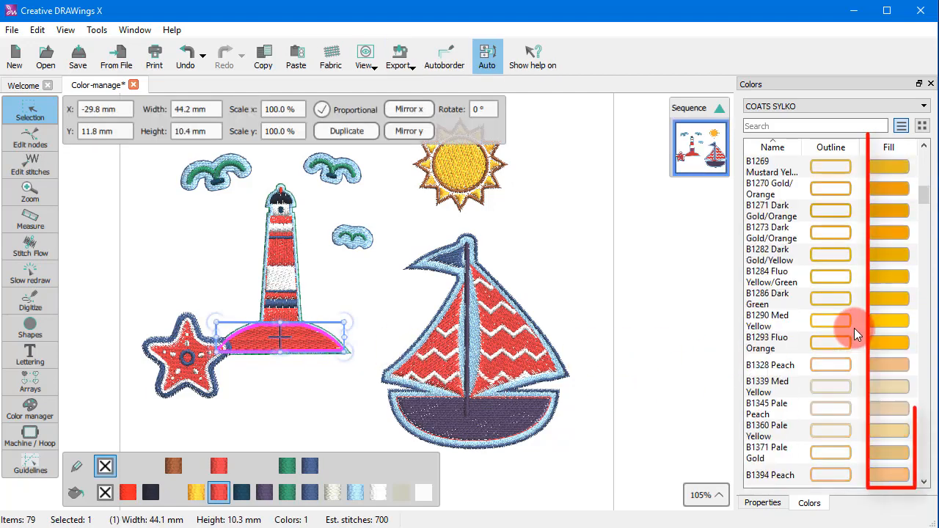
scroll("down", 3)
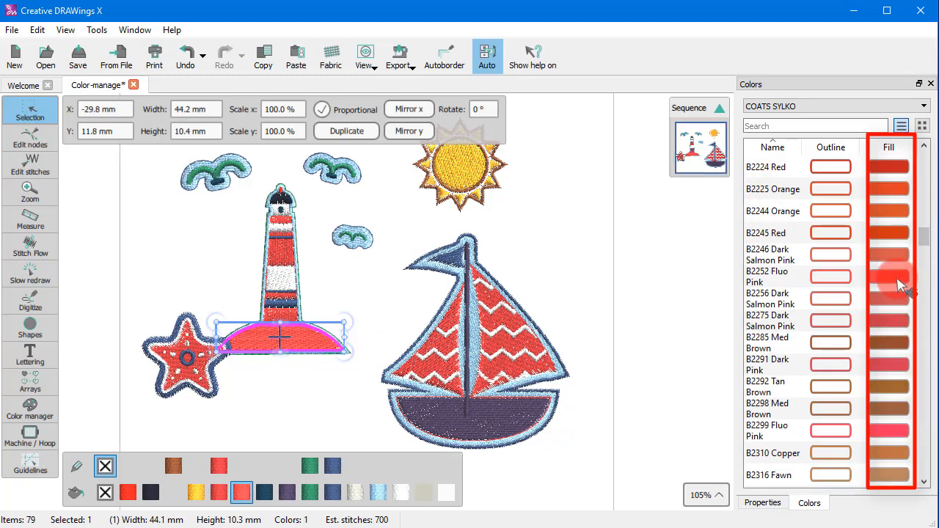
scroll("down", 3)
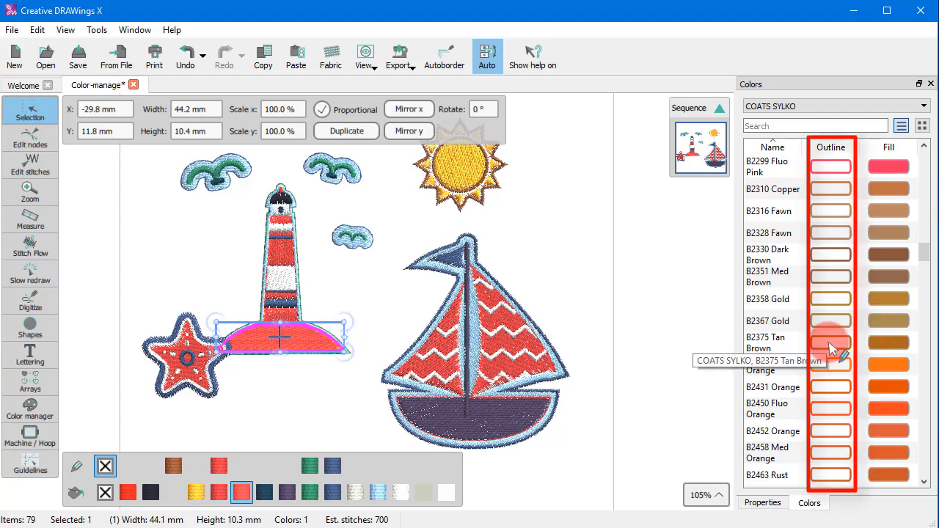
left_click(829, 349)
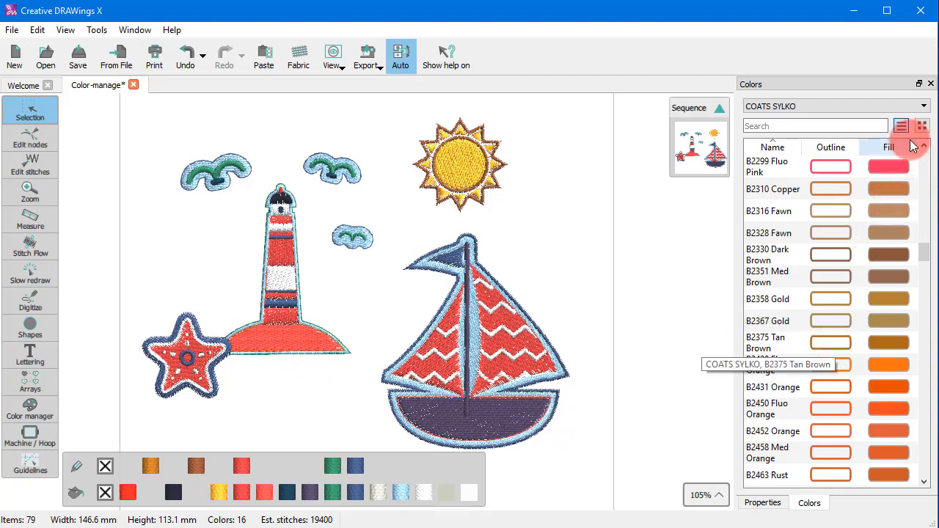
- In swatch view, apply Coats Sylko B2464 Copper/Orange to the selected lighthouse base
left_click(922, 125)
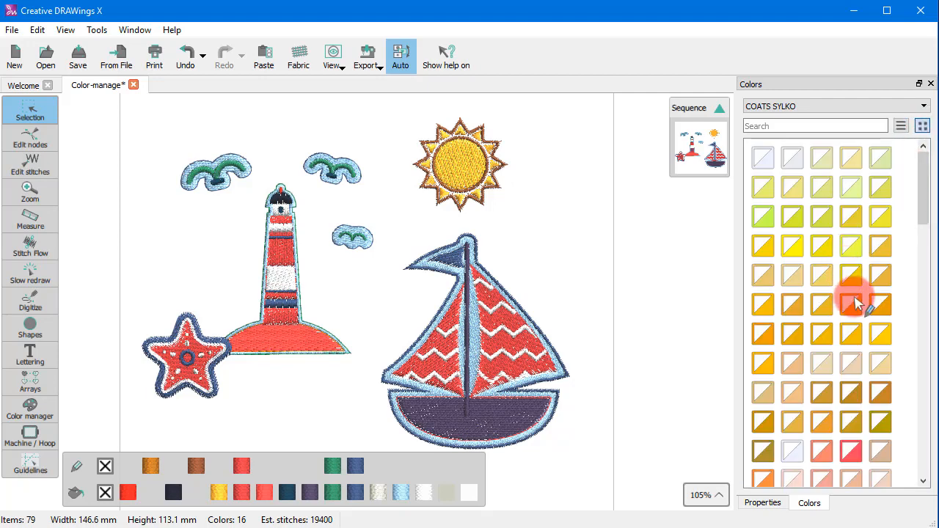
scroll("down", 3)
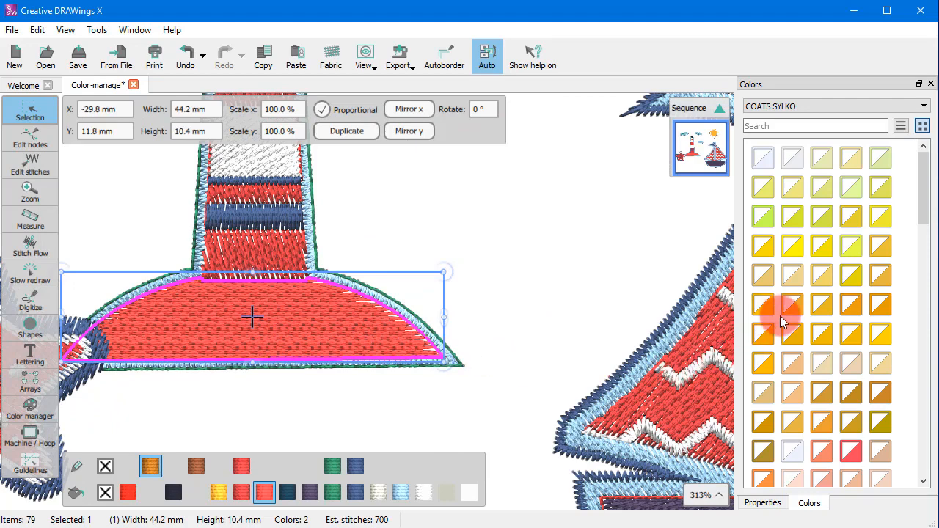
scroll("down", 3)
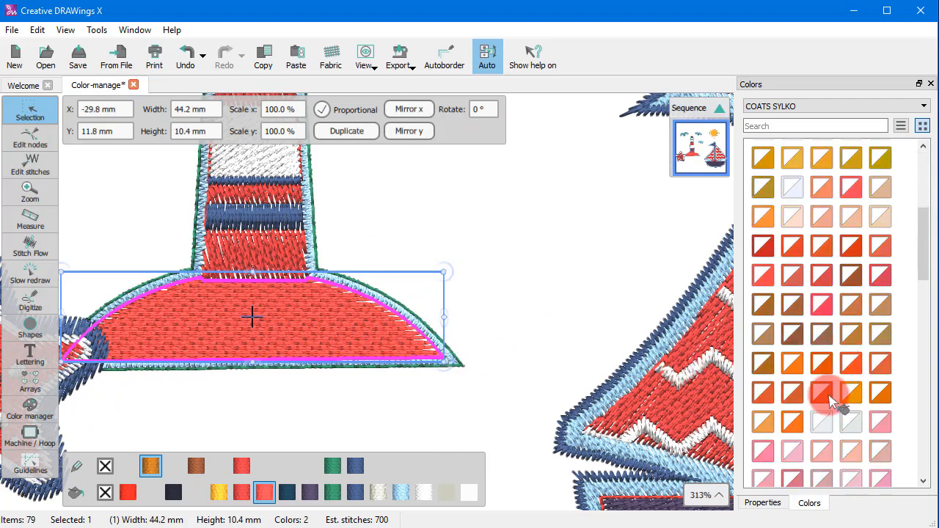
mouse_move(821, 392)
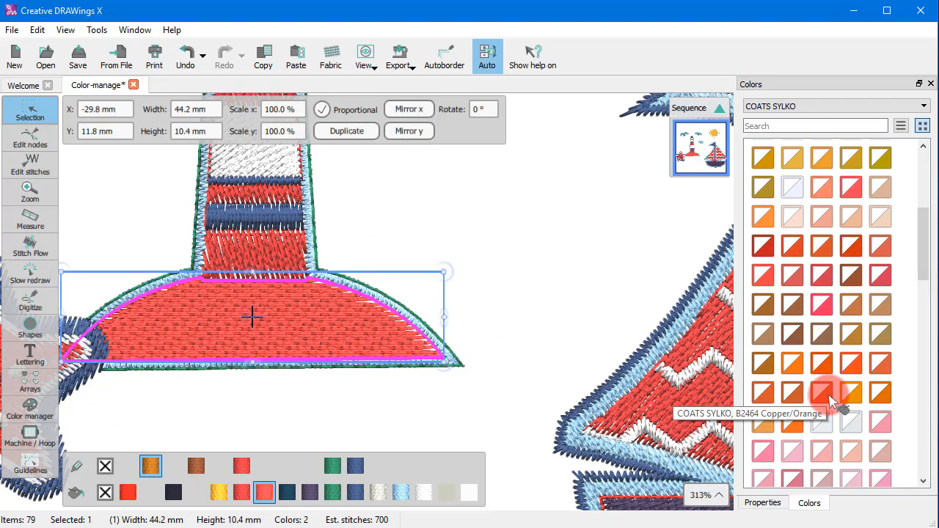
left_click(822, 392)
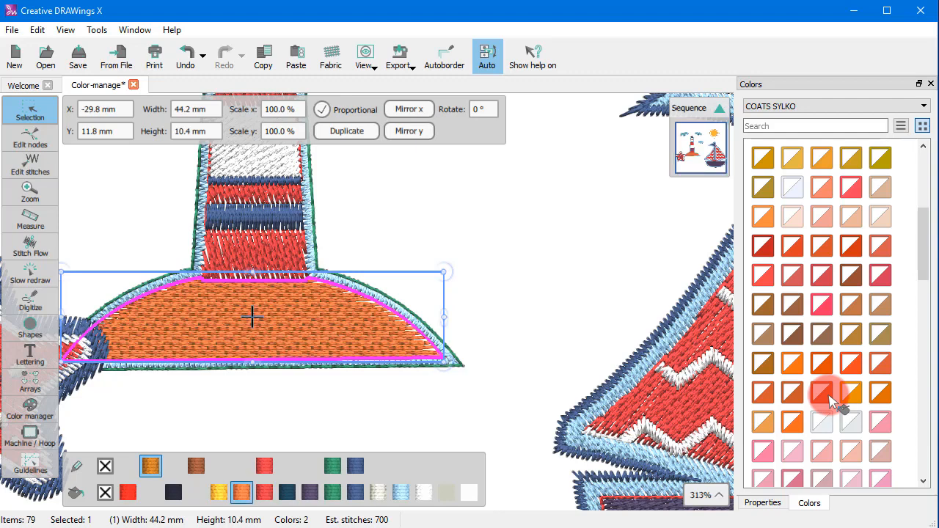
mouse_move(763, 334)
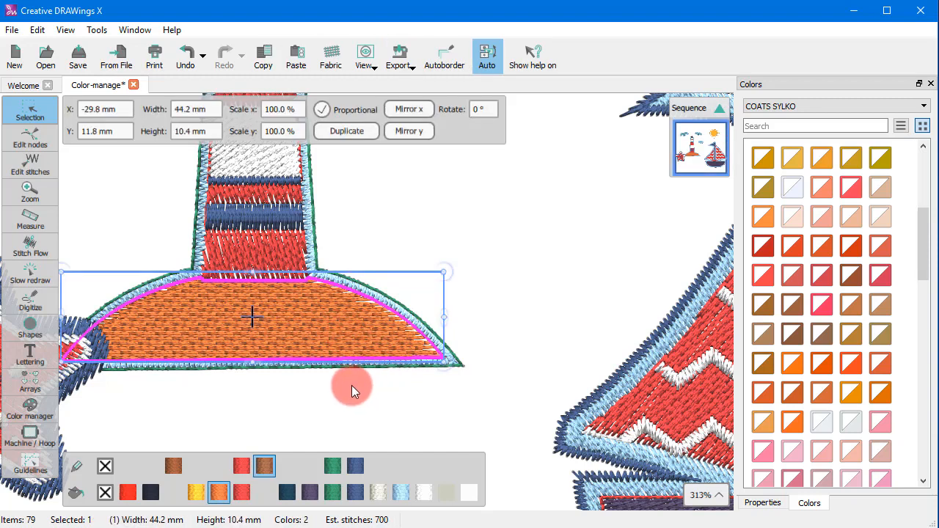
mouse_move(363, 385)
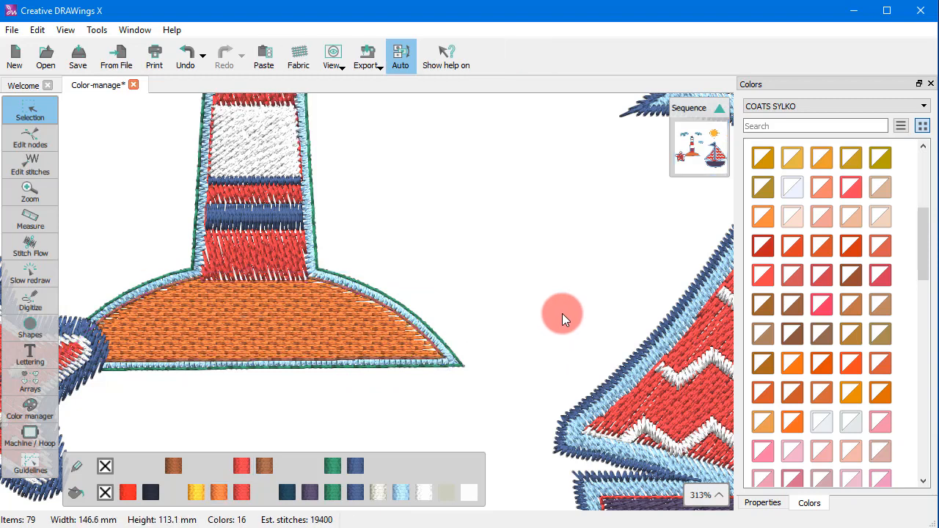
mouse_move(172, 57)
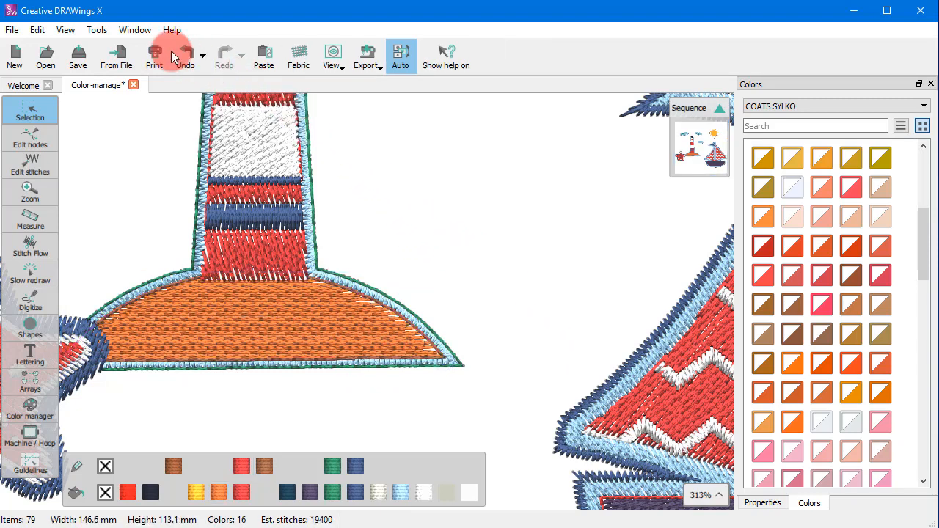
- Change a thread palette's Visible checkbox in the Options Palette Order settings
left_click(96, 30)
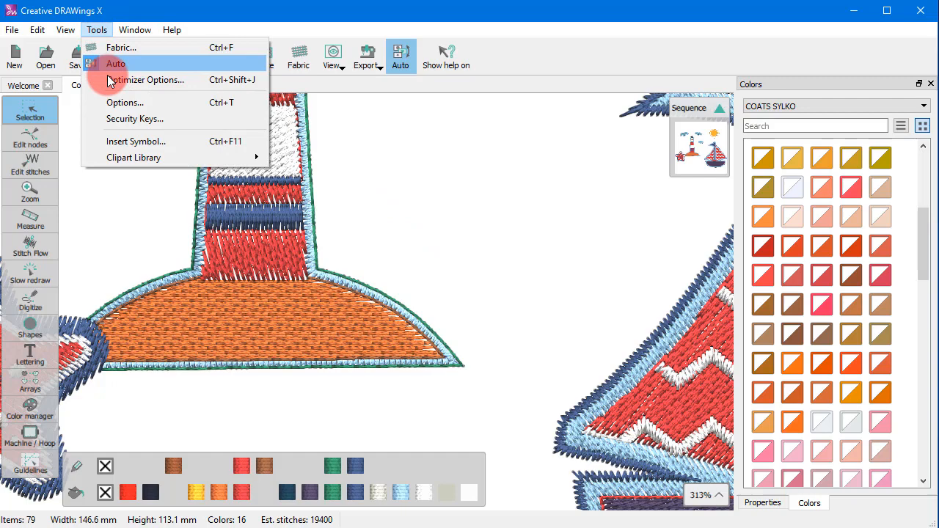
left_click(125, 102)
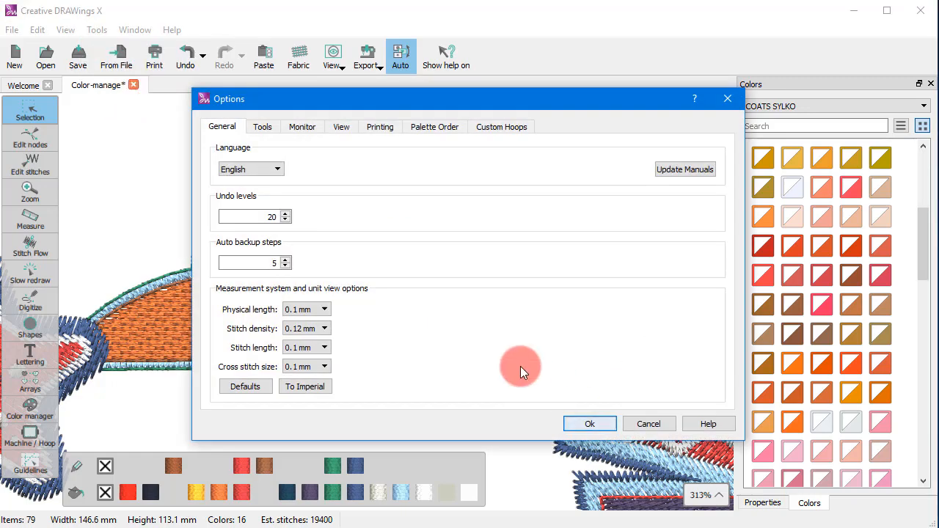
mouse_move(418, 116)
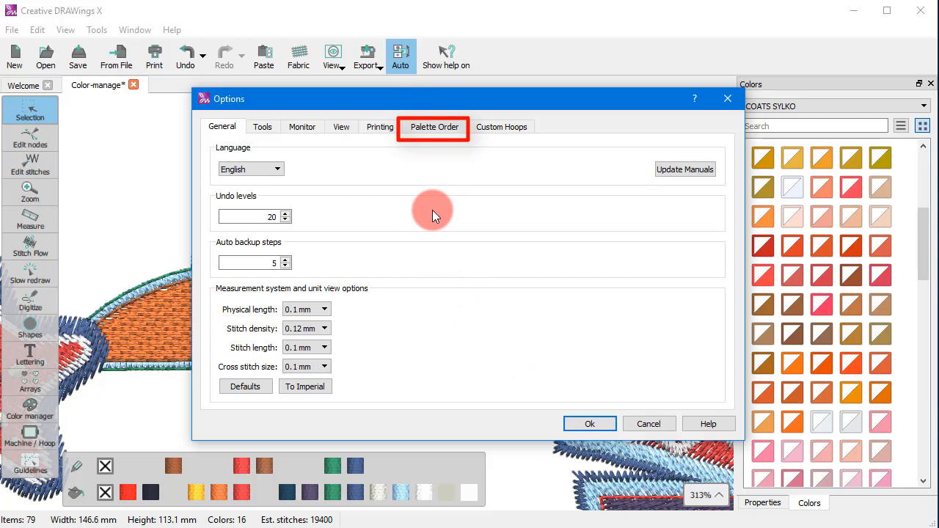
left_click(434, 127)
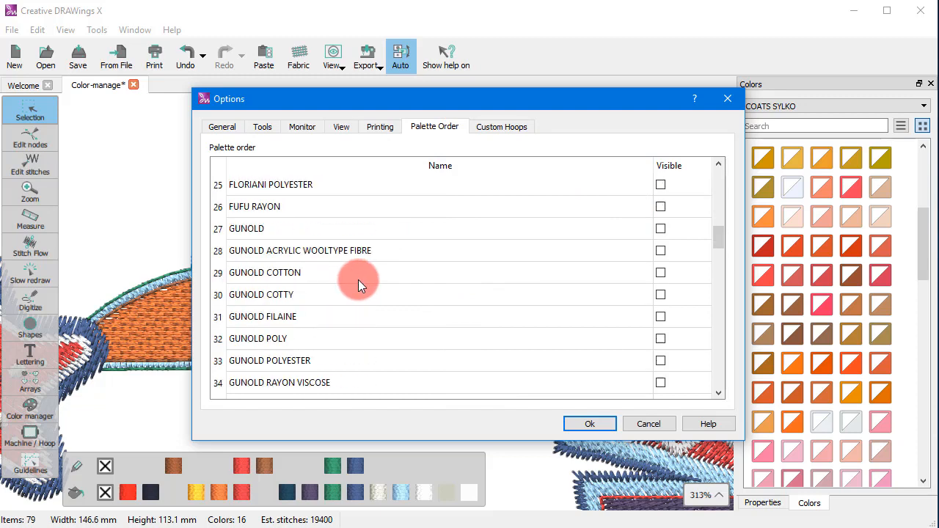
scroll("down", 3)
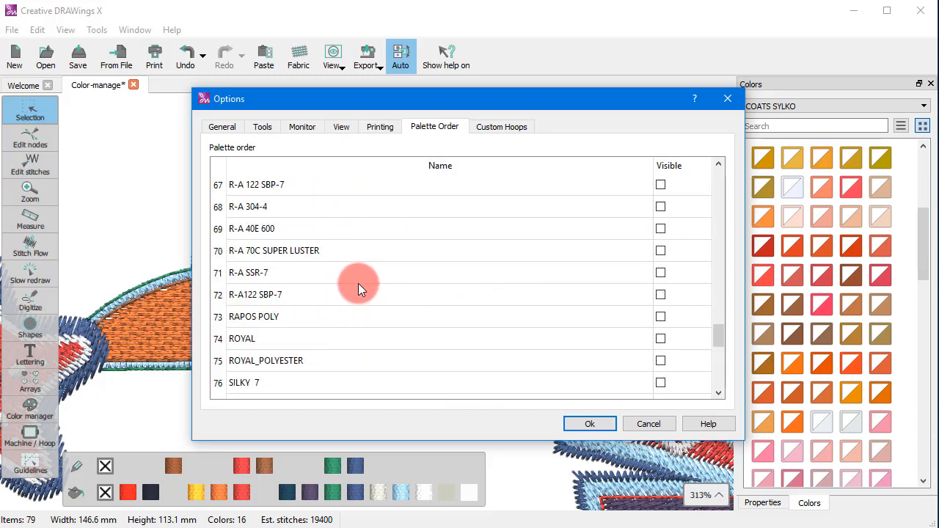
scroll("down", 3)
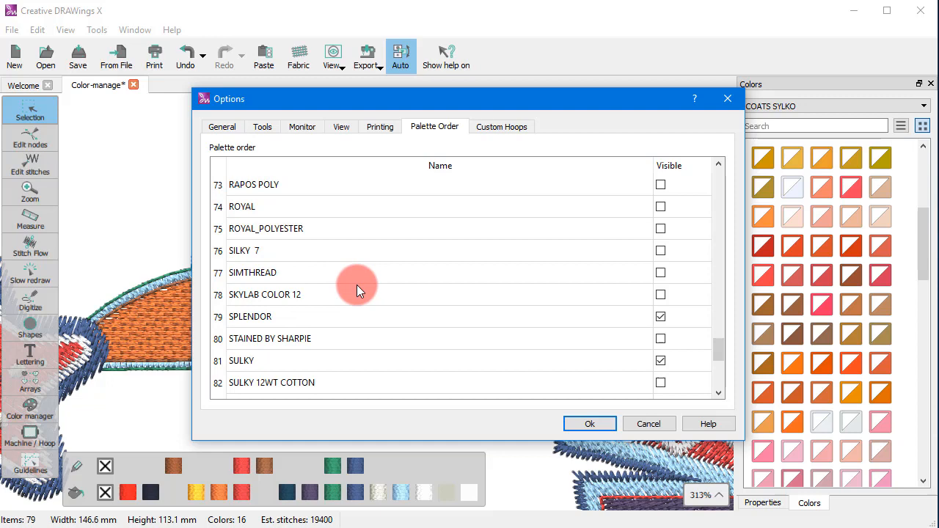
scroll("down", 3)
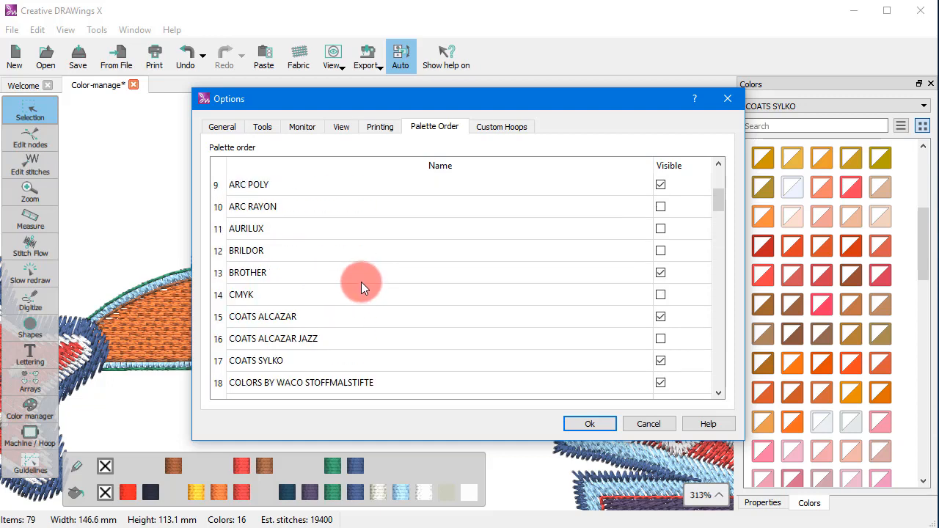
scroll("up", 3)
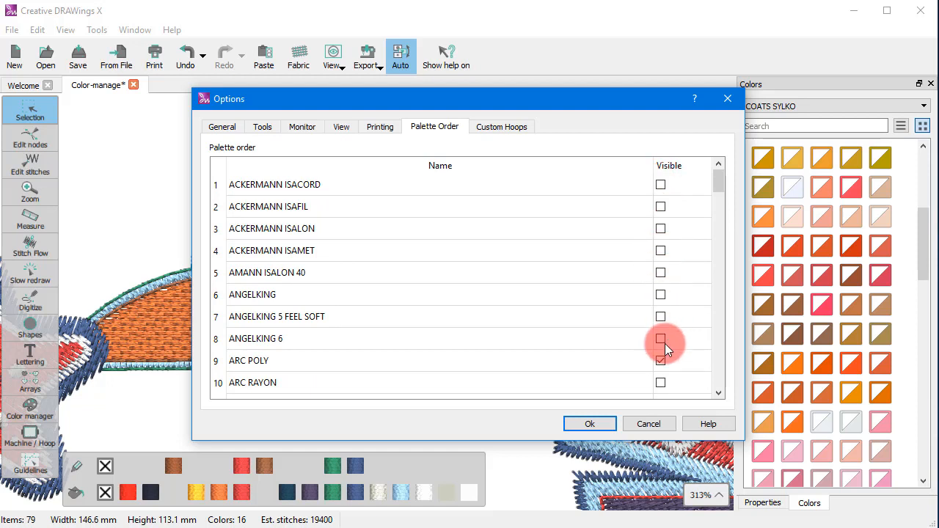
left_click(661, 360)
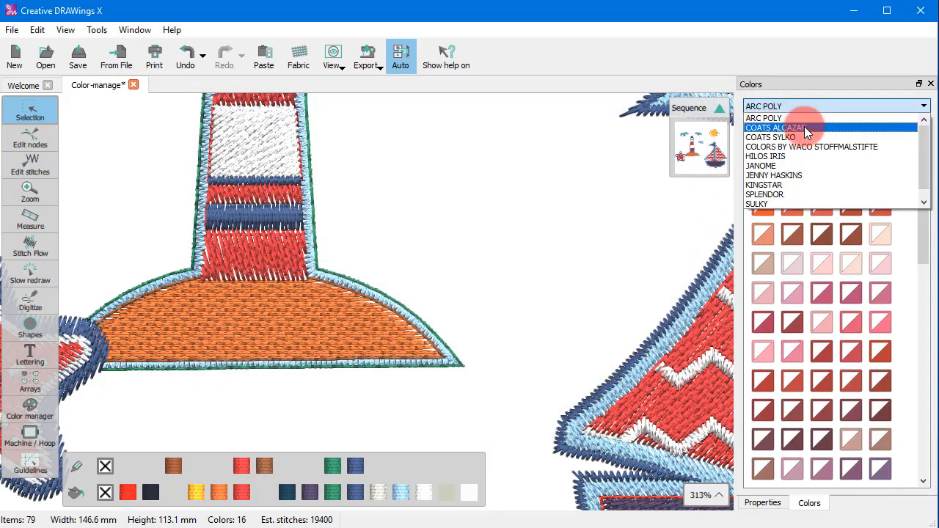
- Pick COATS SYLKO from the trimmed palette dropdown in the Colors panel
left_click(771, 138)
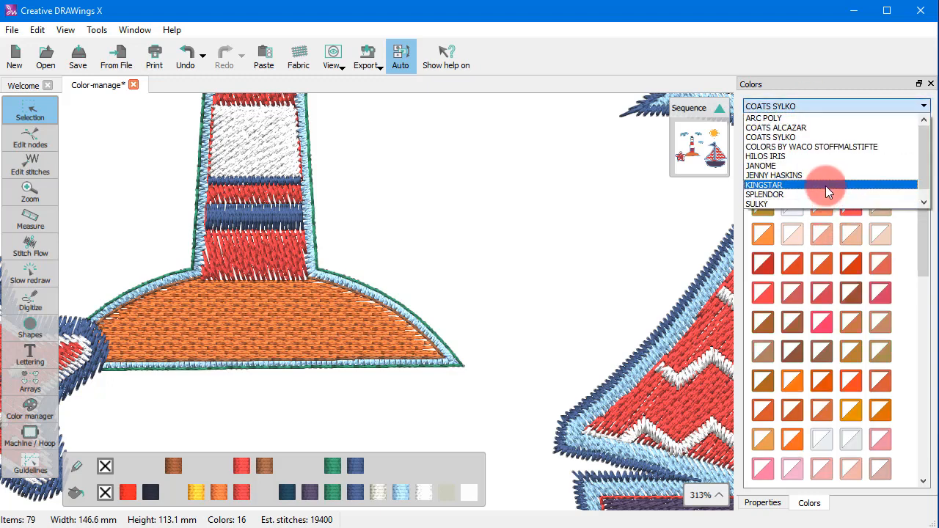
left_click(761, 166)
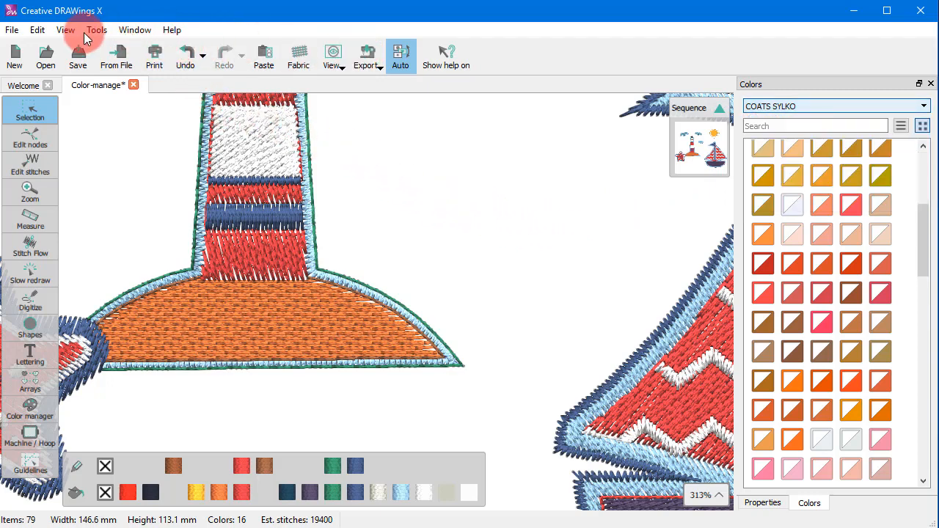
- Move COATS SYLKO up to second place, right below ARC POLY, in Palette Order
left_click(96, 30)
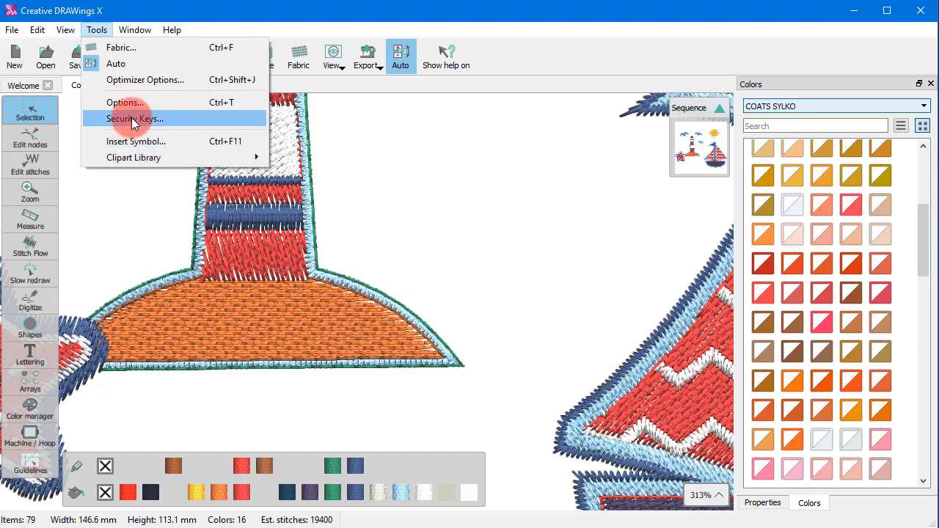
left_click(124, 102)
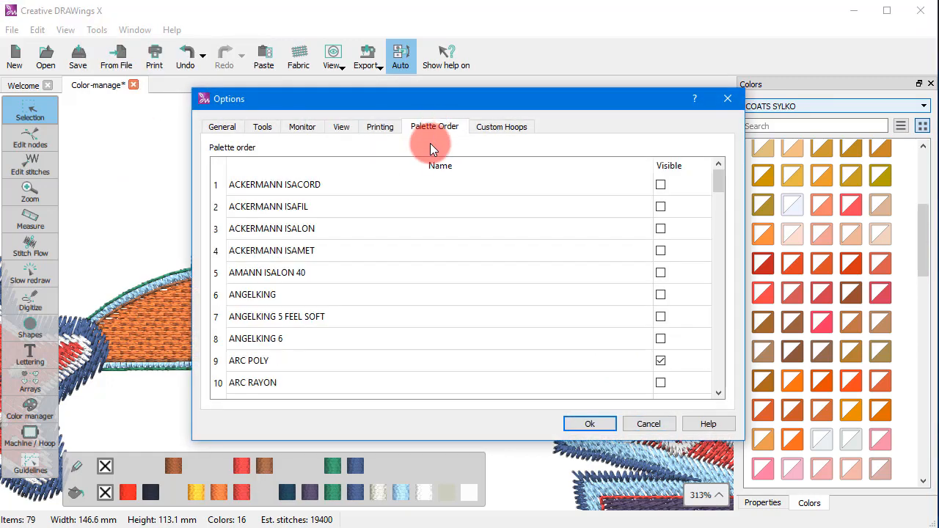
mouse_move(556, 367)
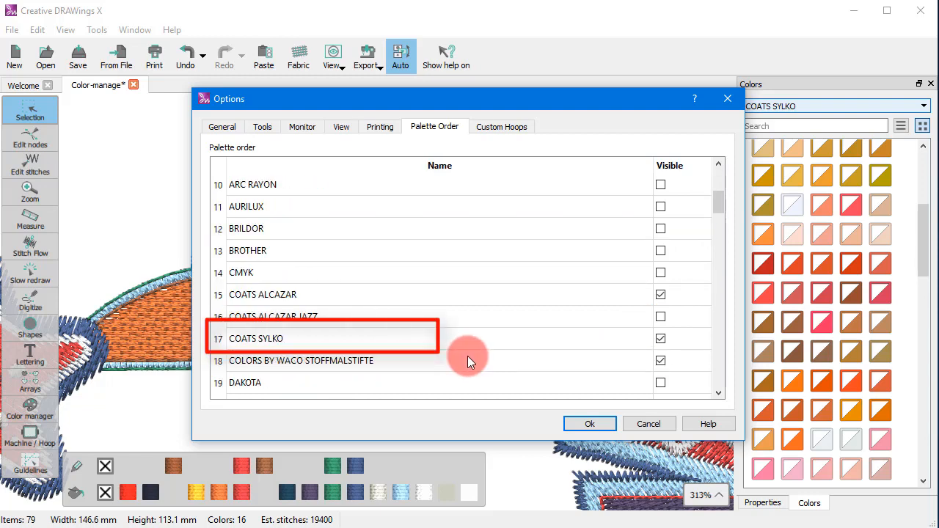
left_click(330, 338)
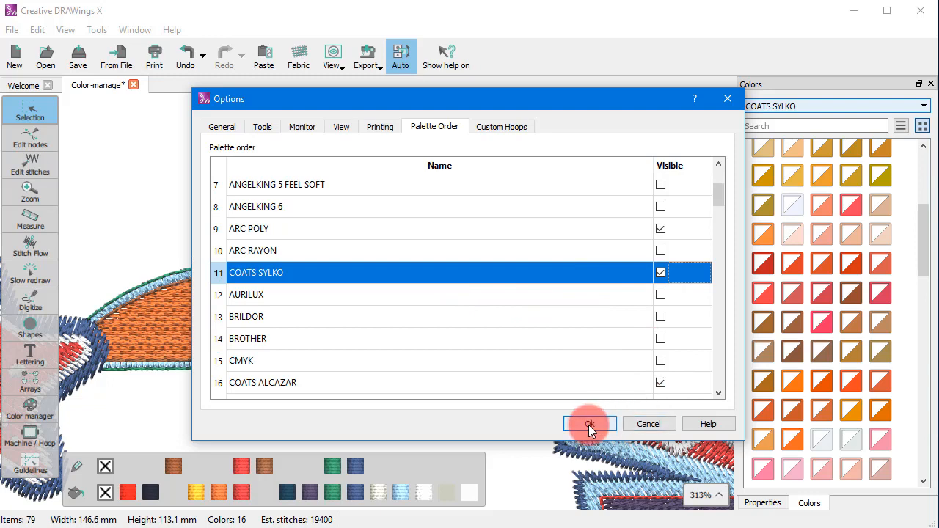
left_click(589, 424)
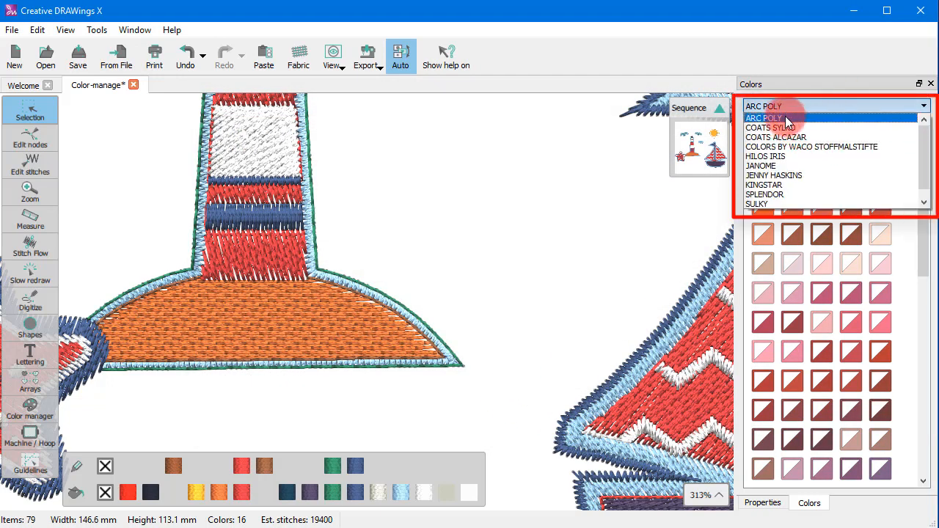
mouse_move(785, 131)
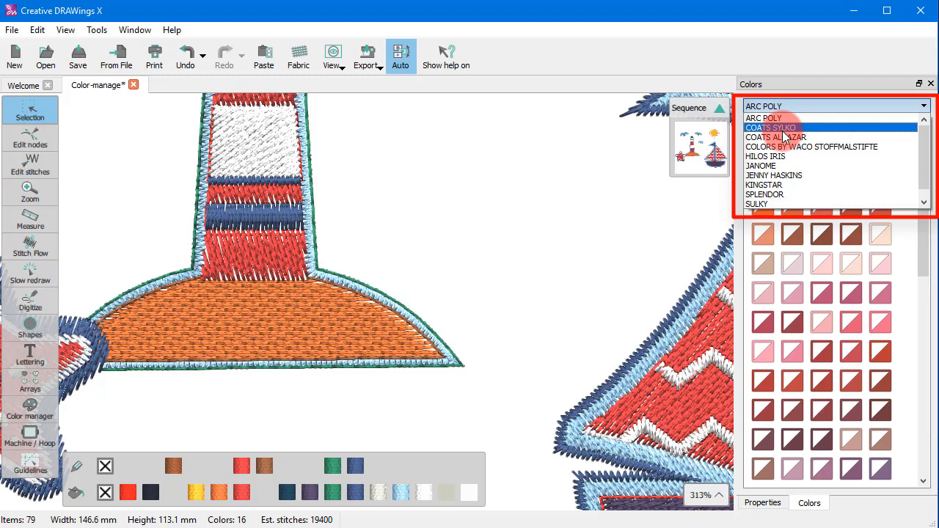